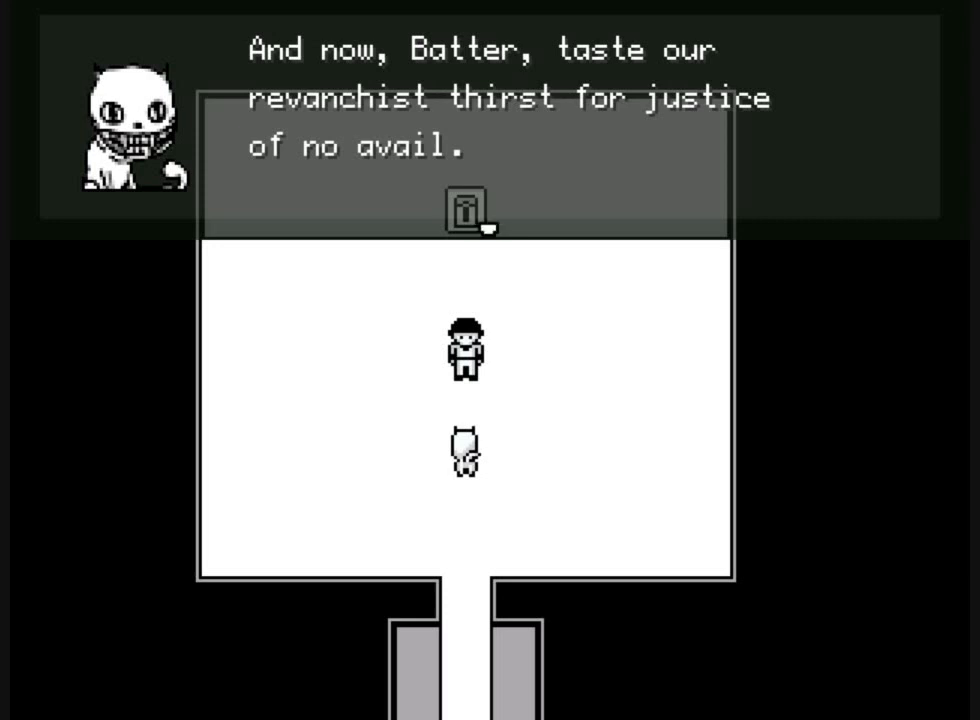
- Advance past the Judge's taunt to the Batter into the battle's Attack/Auto menu
key(enter)
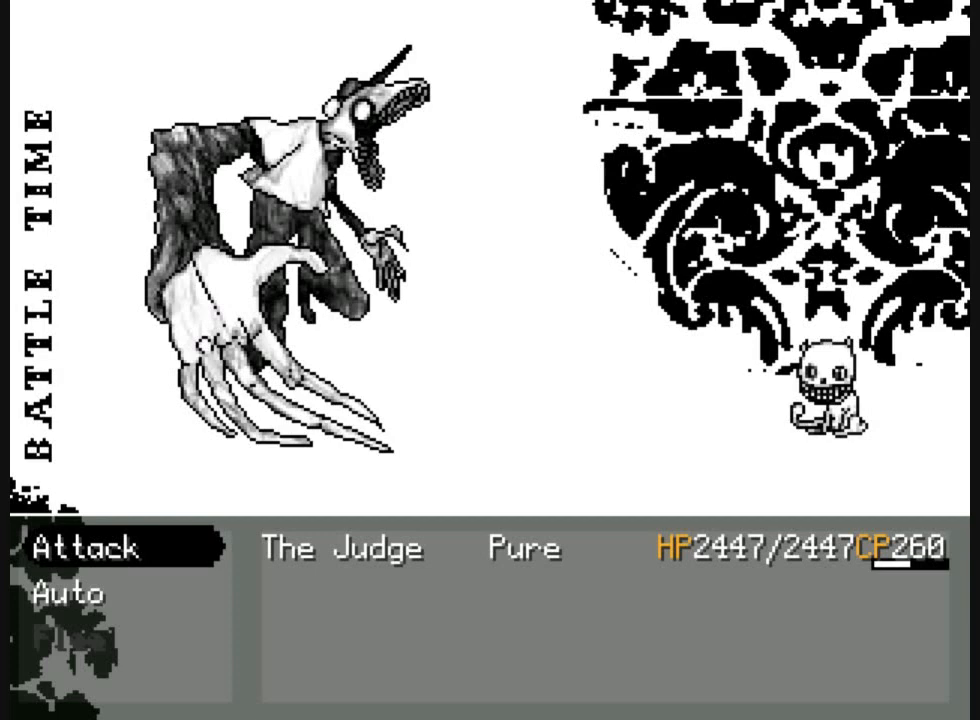
- Hit the Batter with Unknown Sclerosis and further Competence skills until the battle ends
click(90, 548)
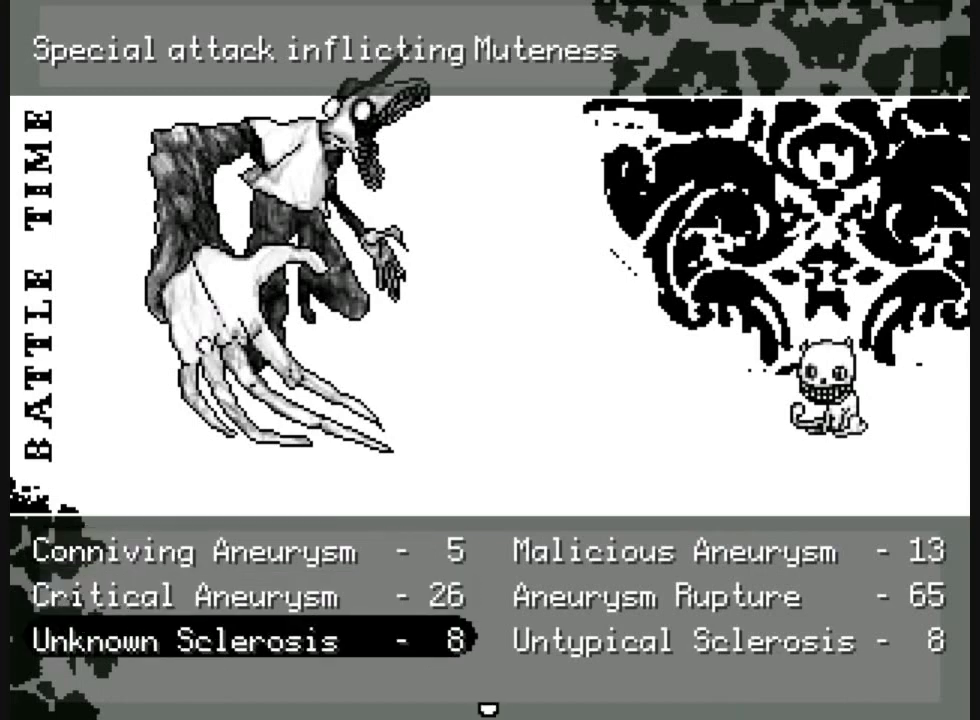
click(190, 640)
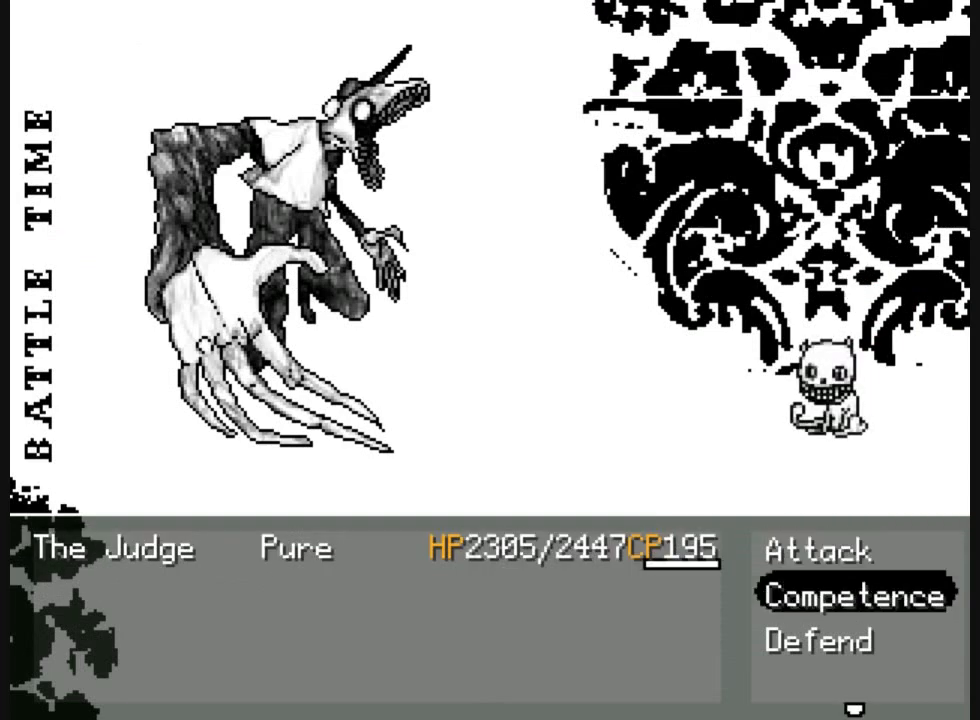
click(857, 596)
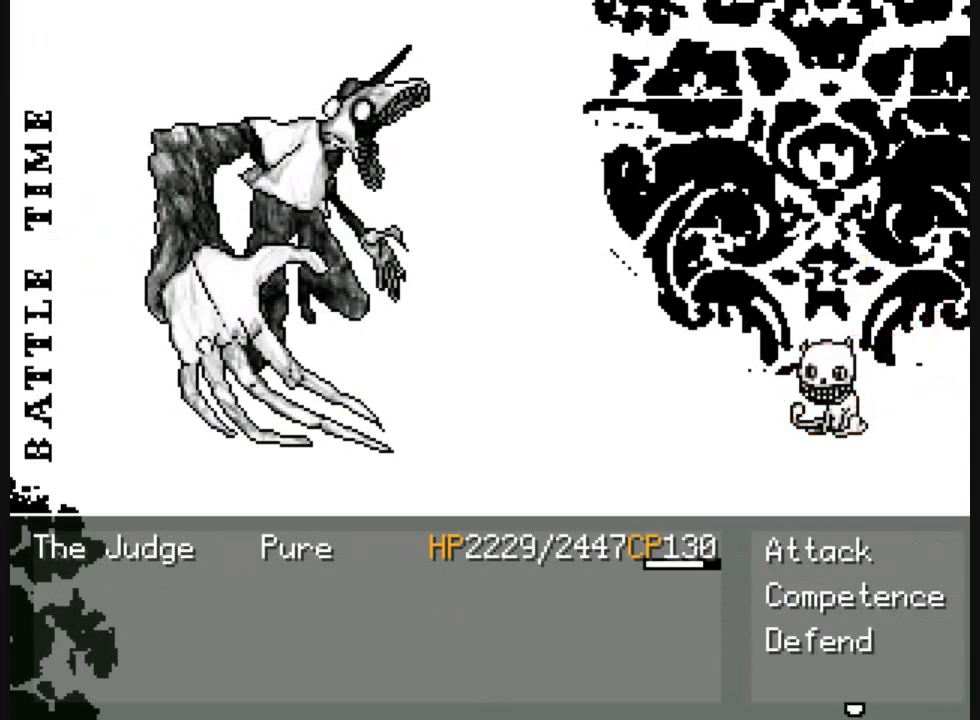
click(822, 552)
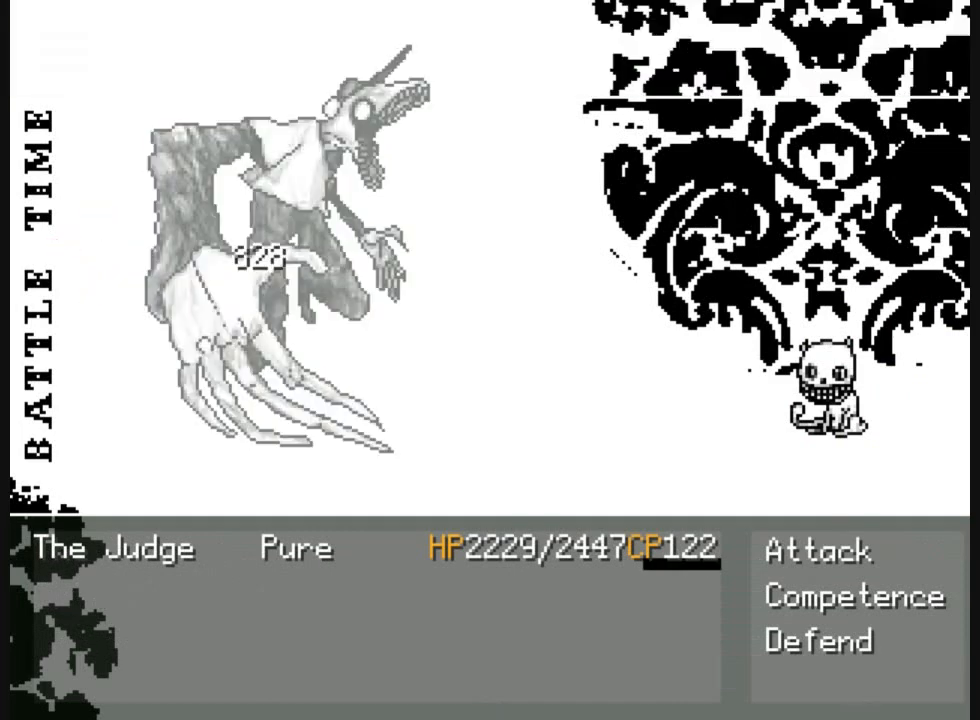
click(819, 548)
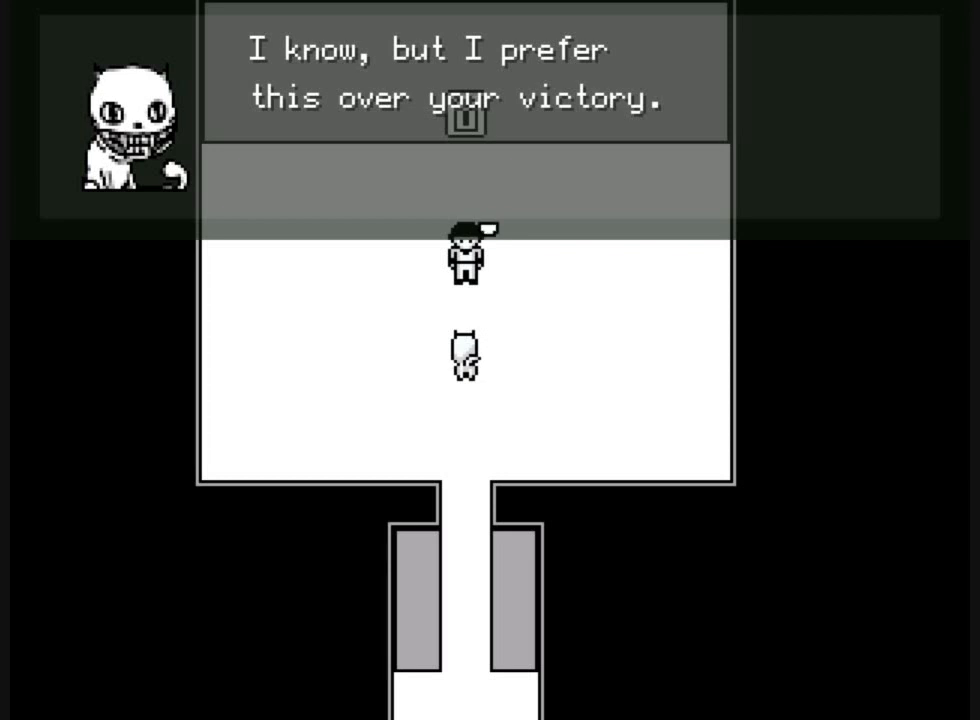
- Advance the Judge's closing dialogue in the white room until the Batter vanishes
key(z)
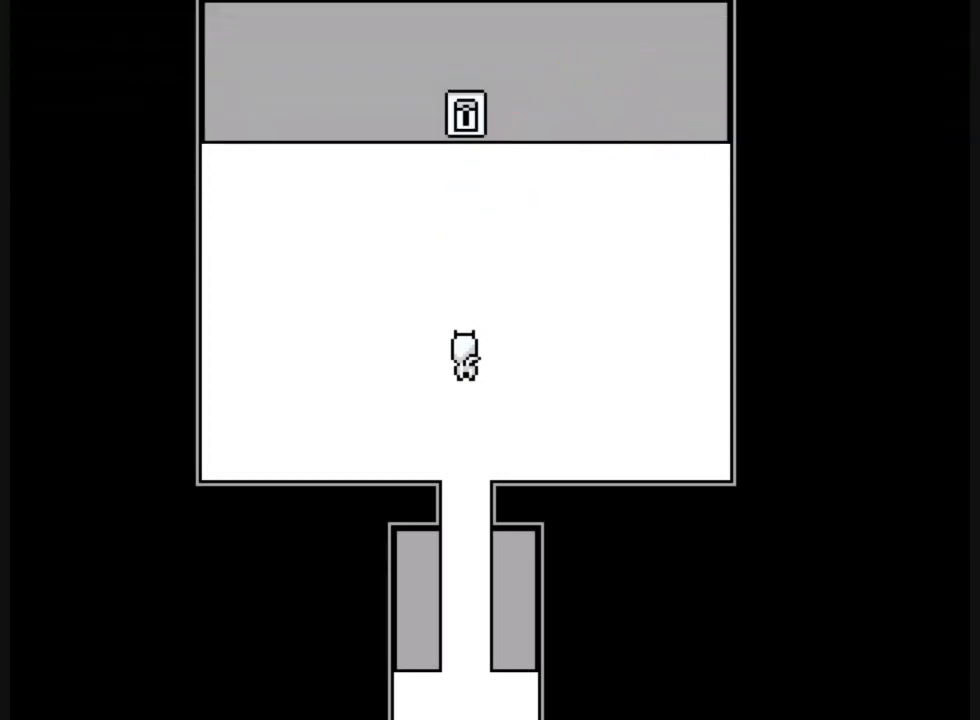